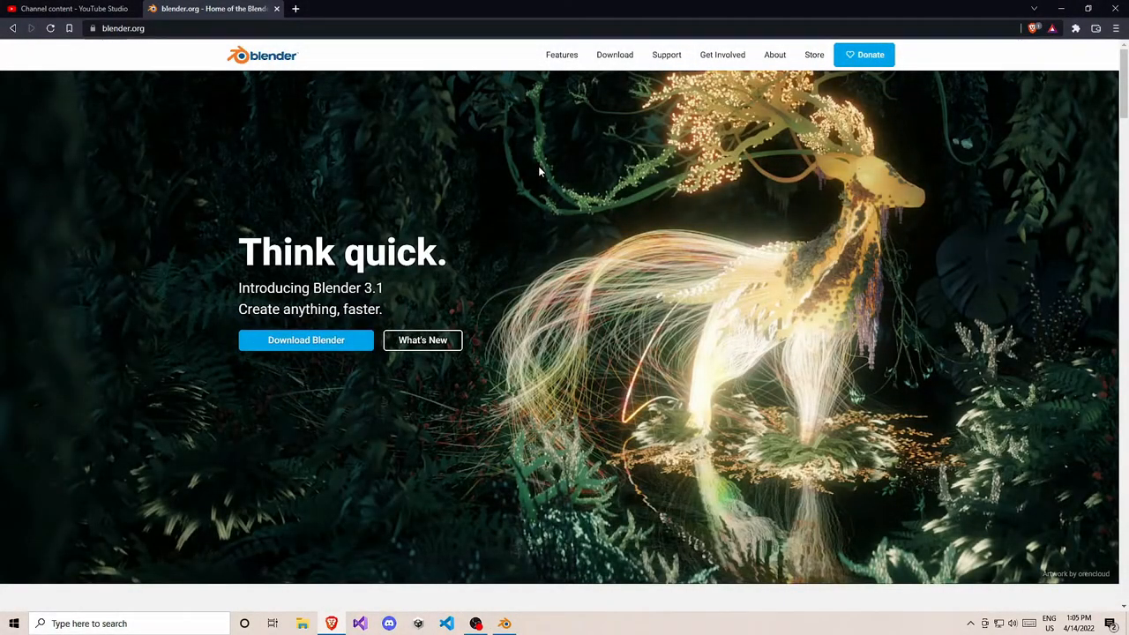
{"action": "mouse_move", "coordinate": [547, 386]}
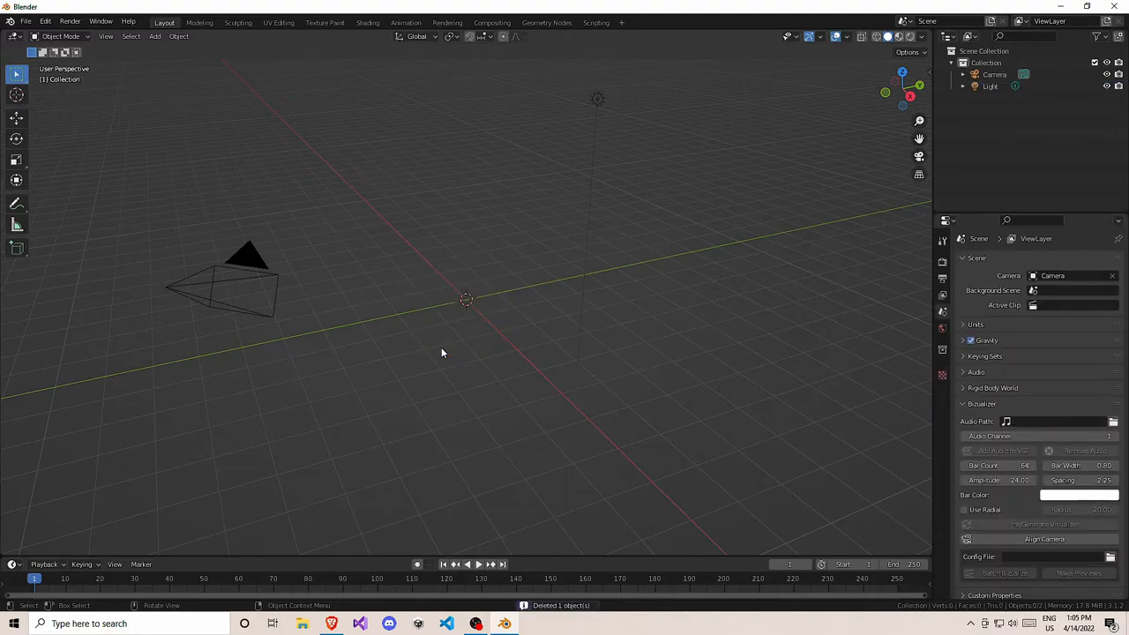
{"action": "mouse_move", "coordinate": [442, 91]}
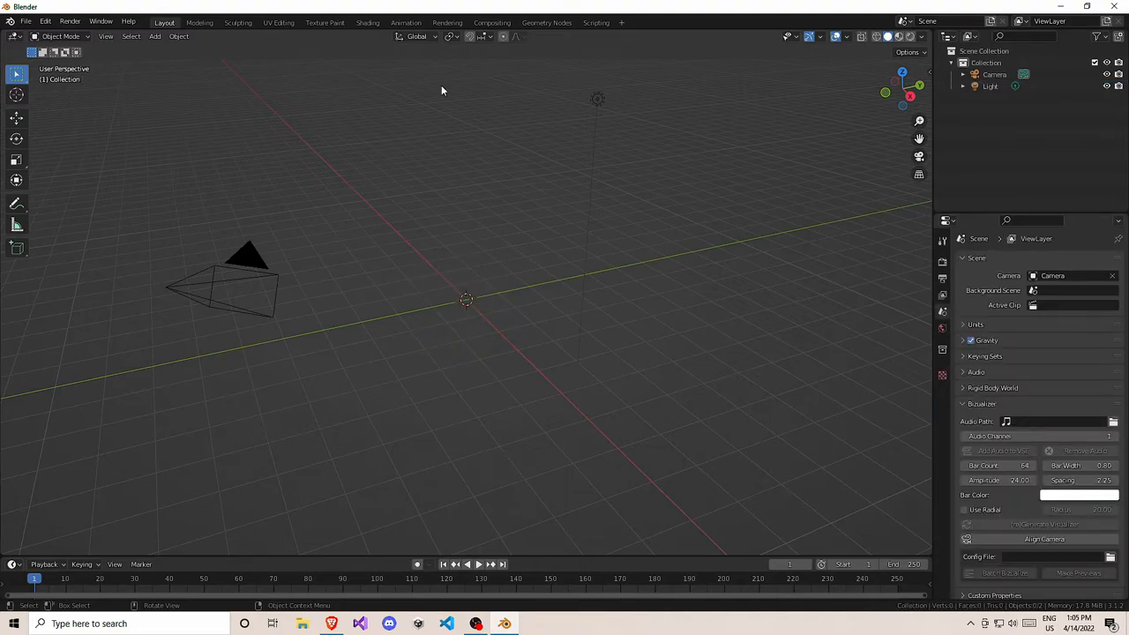
Step: Add a new mesh cube at the world origin alongside the camera and light
{"action": "left_click", "coordinate": [155, 36]}
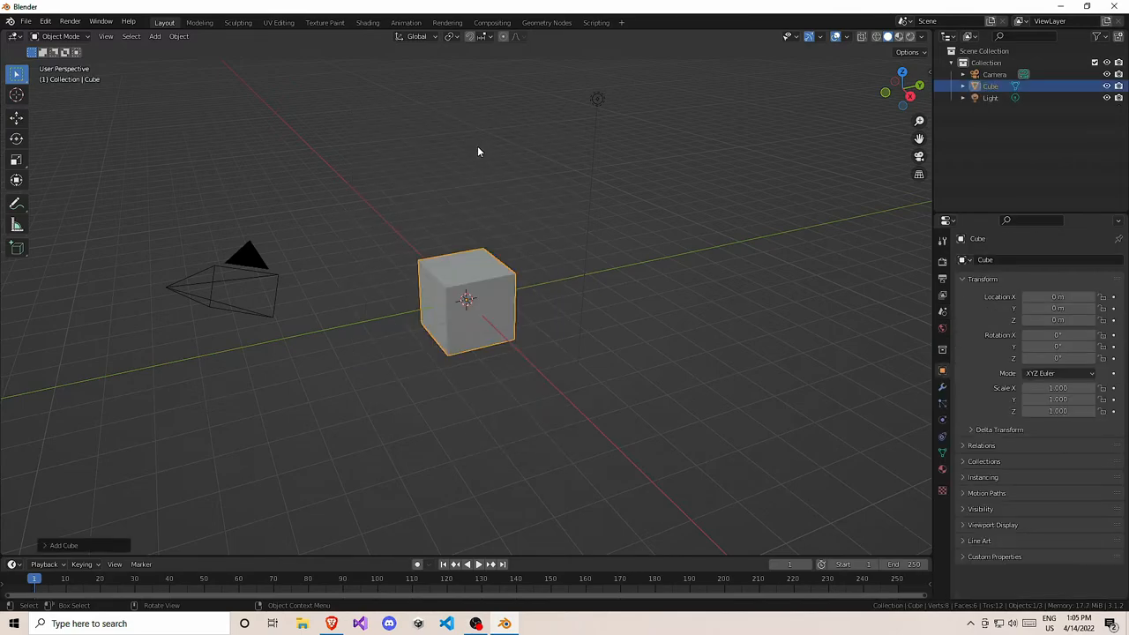